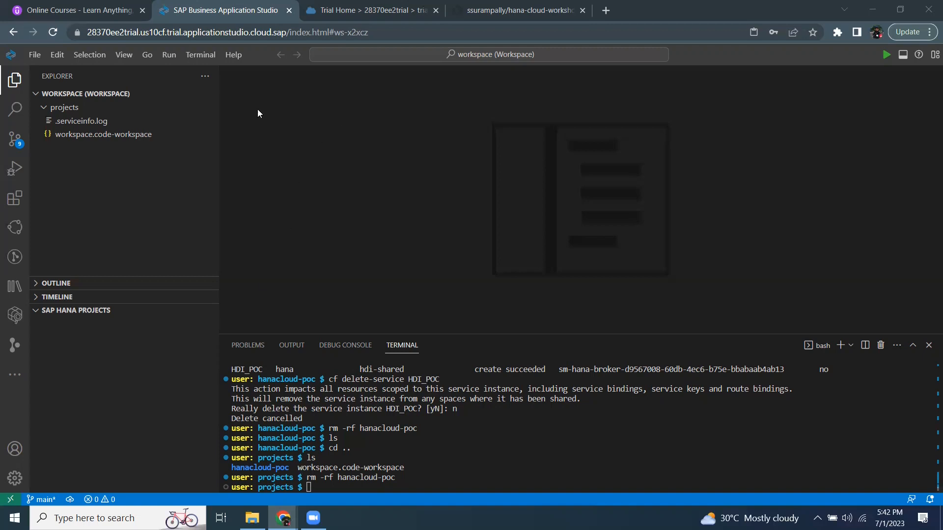
mouse_move(73, 107)
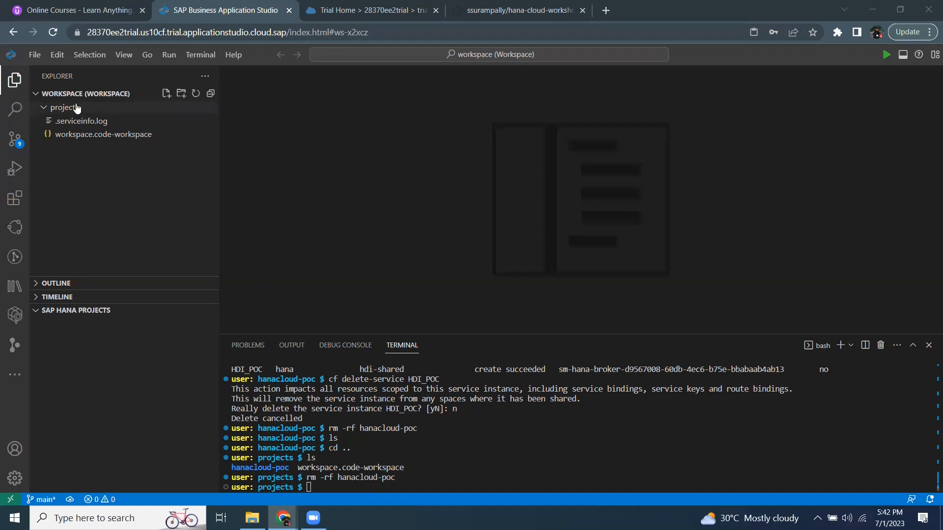
mouse_move(63, 115)
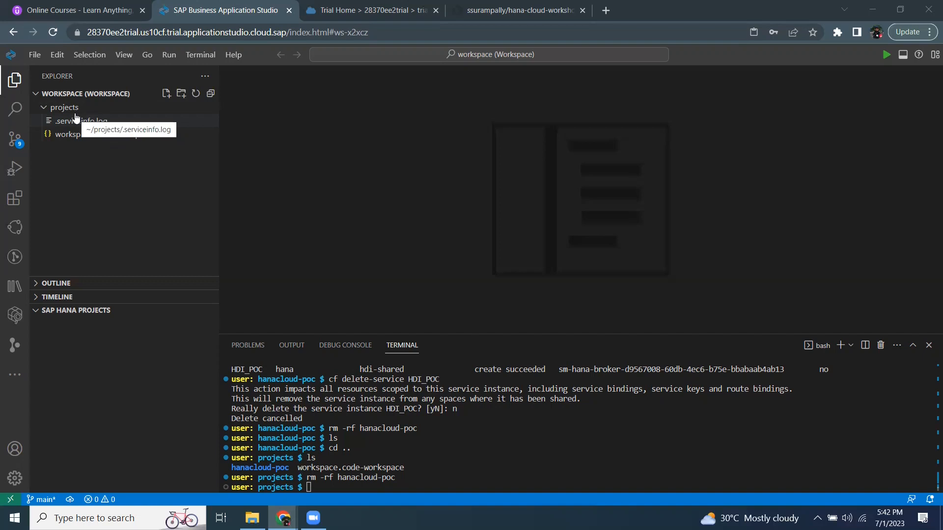
- View the hana-cloud-workshops repository on GitHub, then return to Business Application Studio
left_click(522, 10)
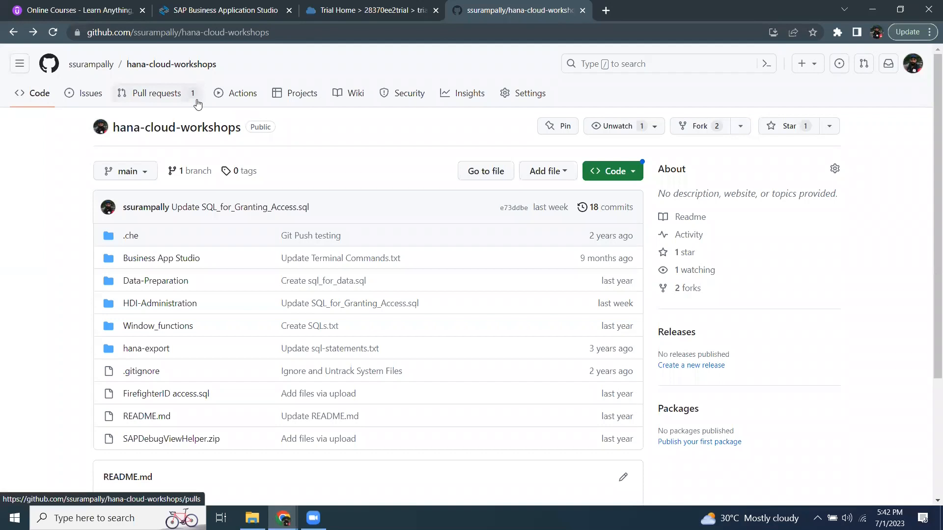
mouse_move(545, 207)
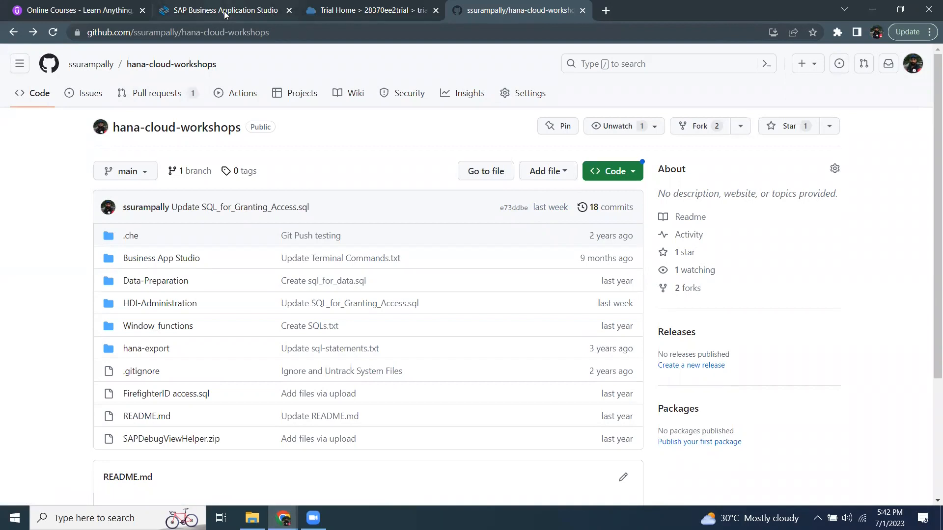
mouse_move(225, 14)
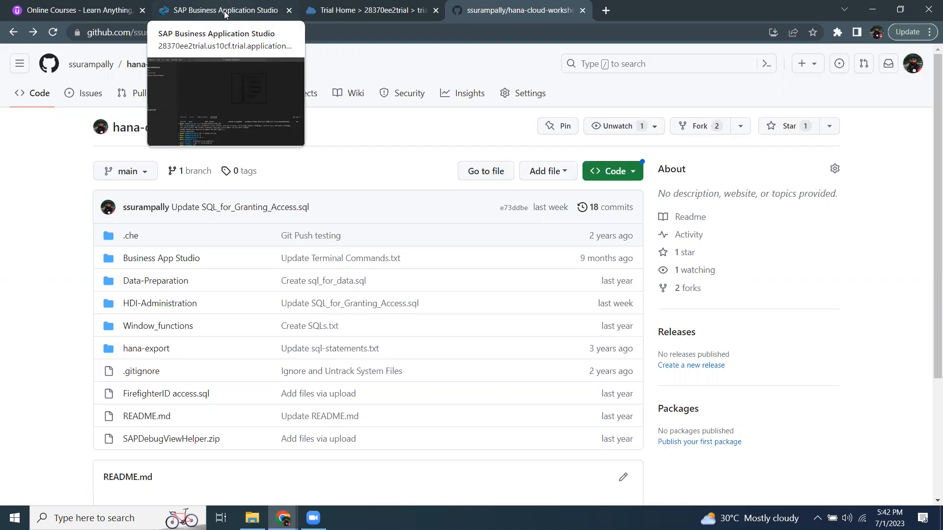
mouse_move(393, 29)
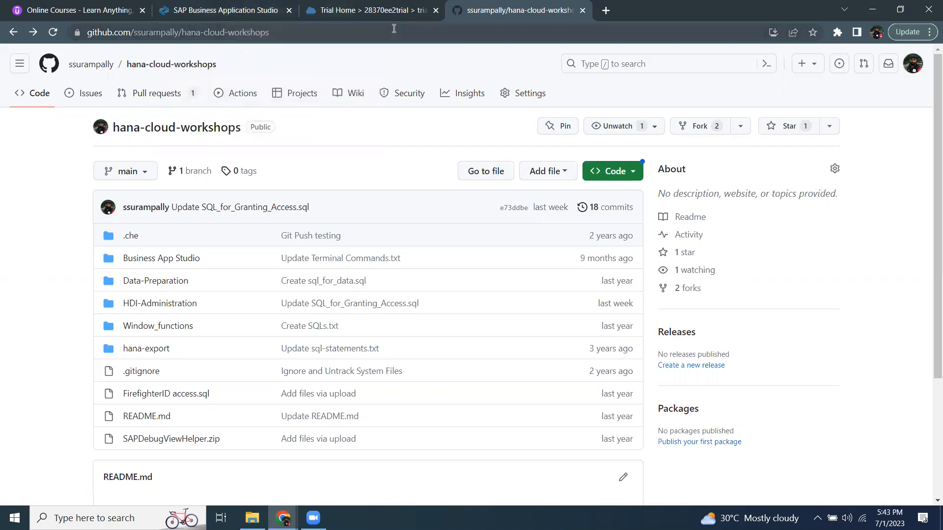
mouse_move(554, 187)
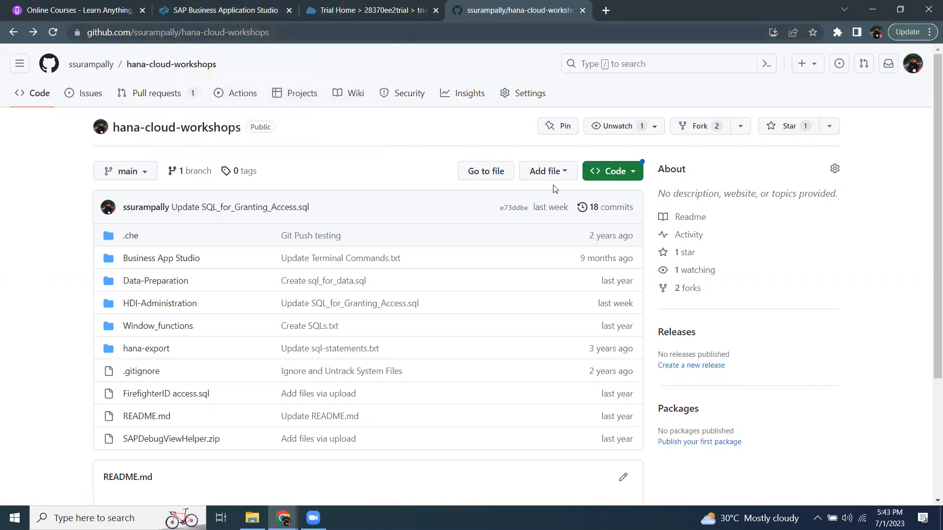
left_click(225, 9)
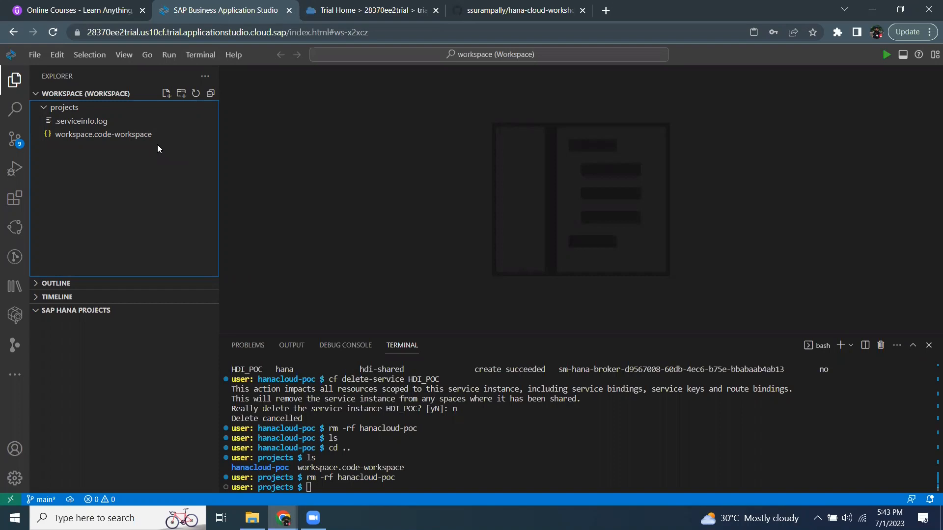
mouse_move(127, 108)
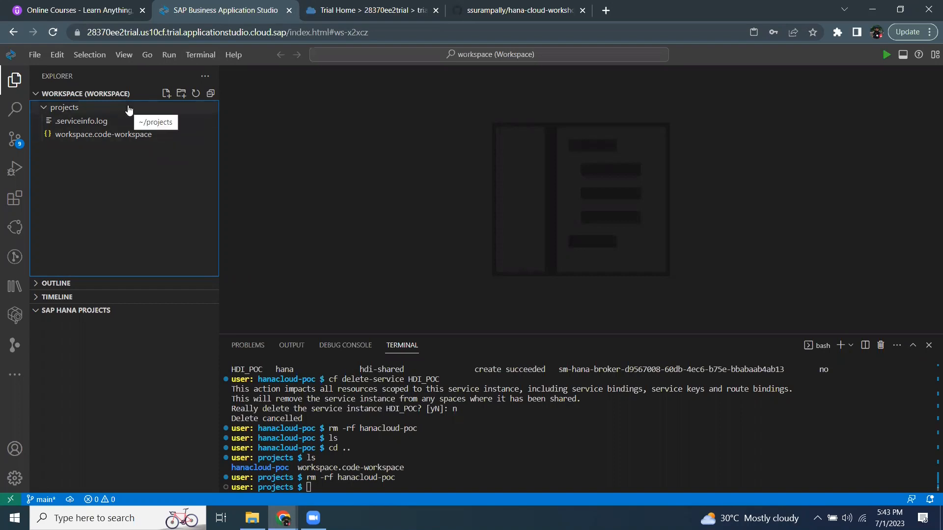
mouse_move(138, 165)
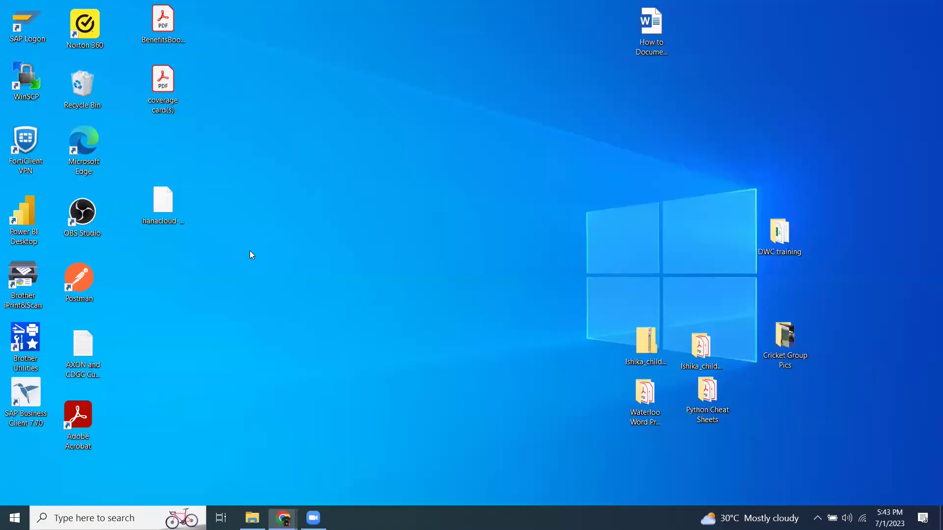
left_click(163, 199)
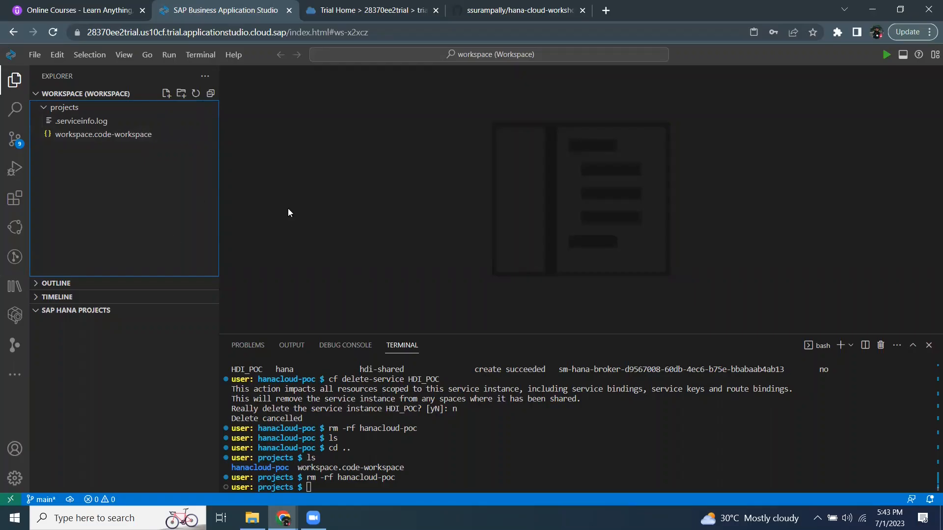
mouse_move(279, 221)
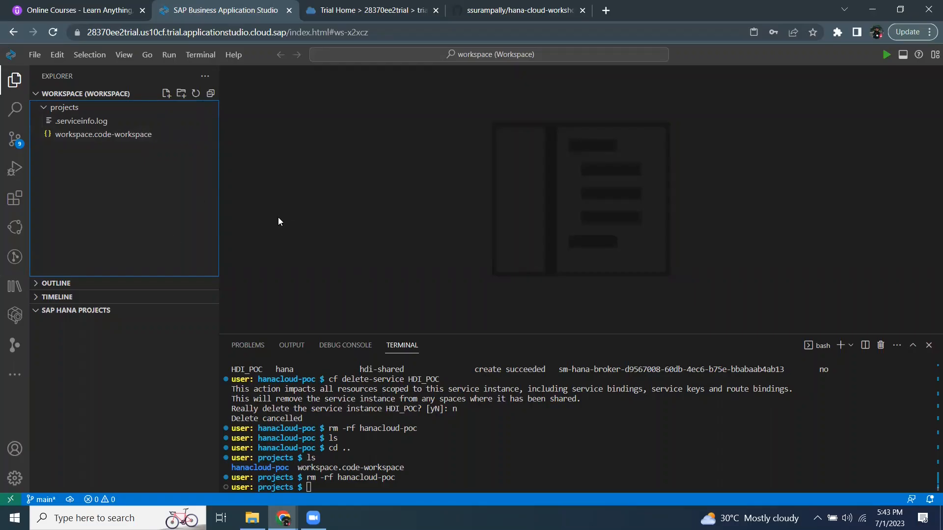
mouse_move(59, 82)
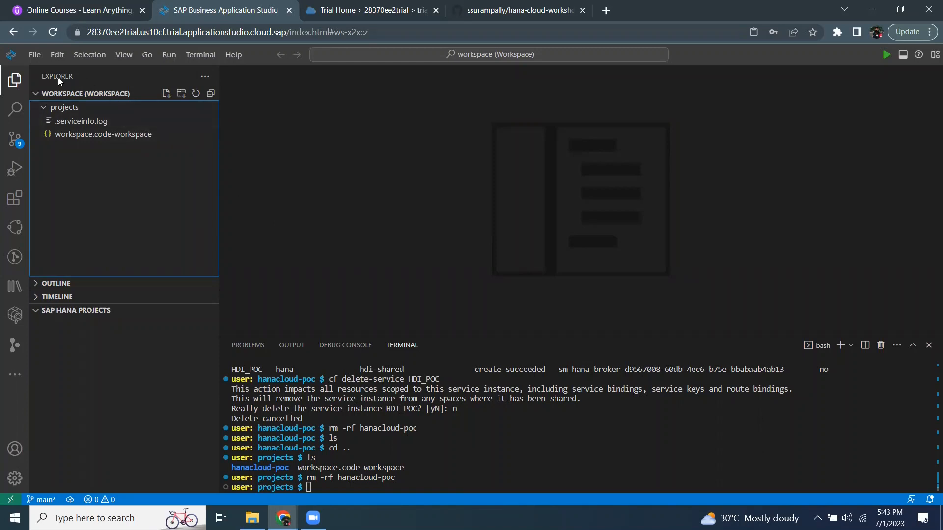
- Import the hanacloud-poc.tar project archive from the desktop
left_click(35, 55)
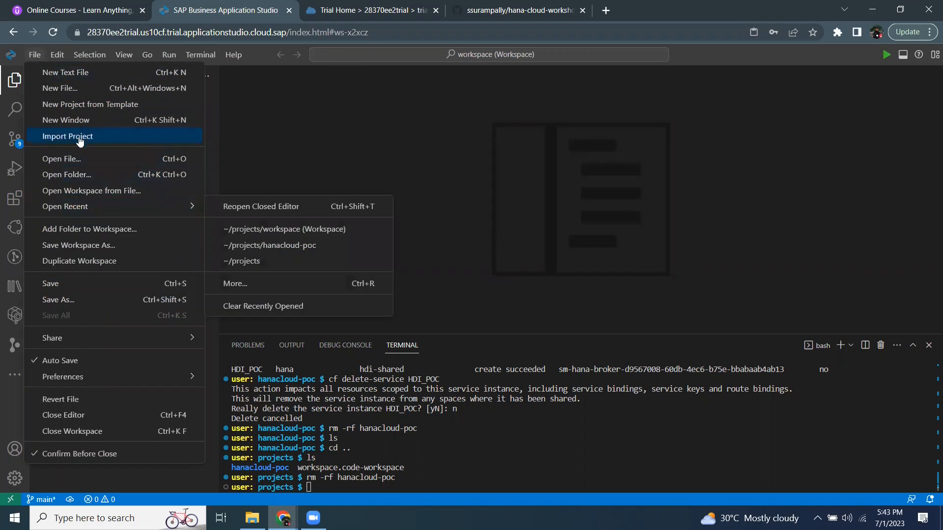
left_click(68, 136)
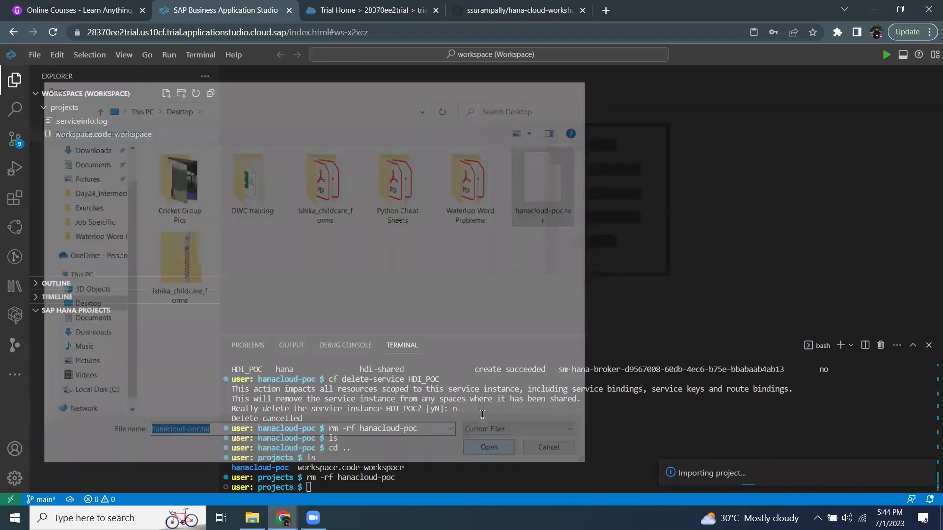
left_click(548, 447)
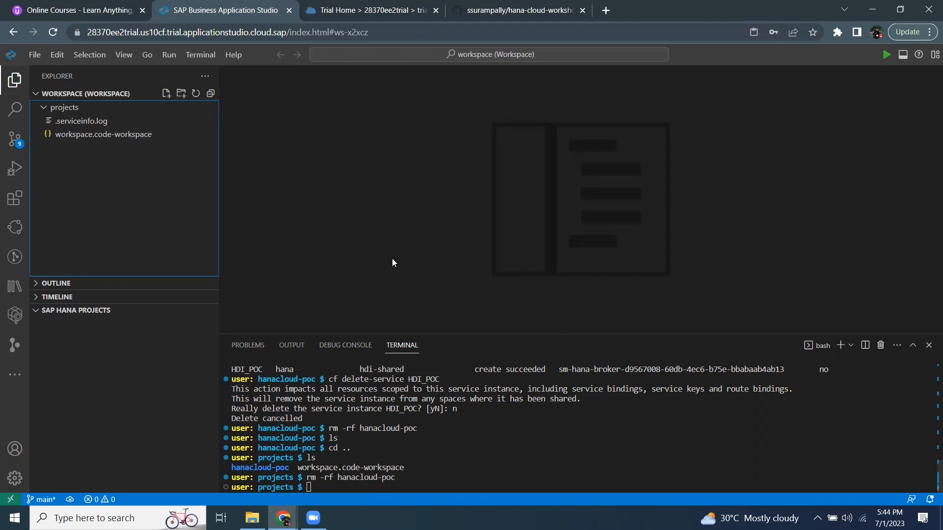
mouse_move(300, 160)
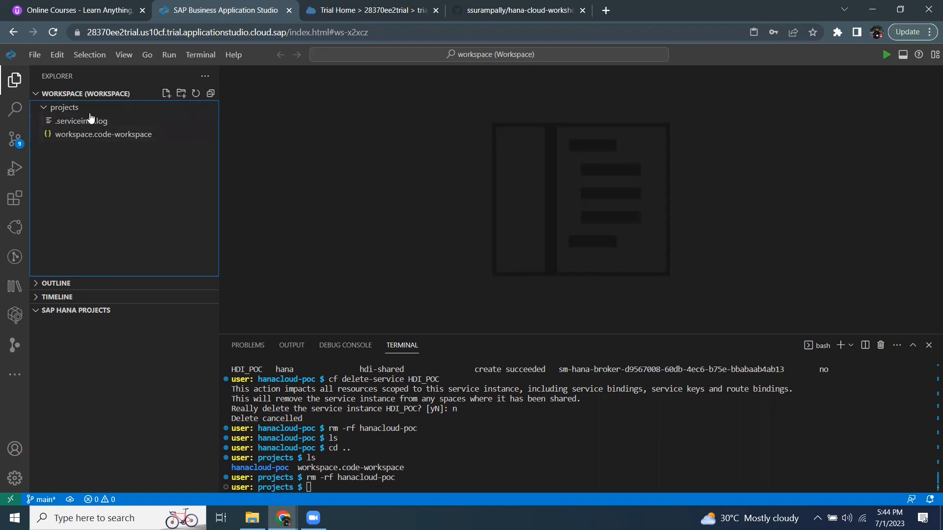
mouse_move(134, 140)
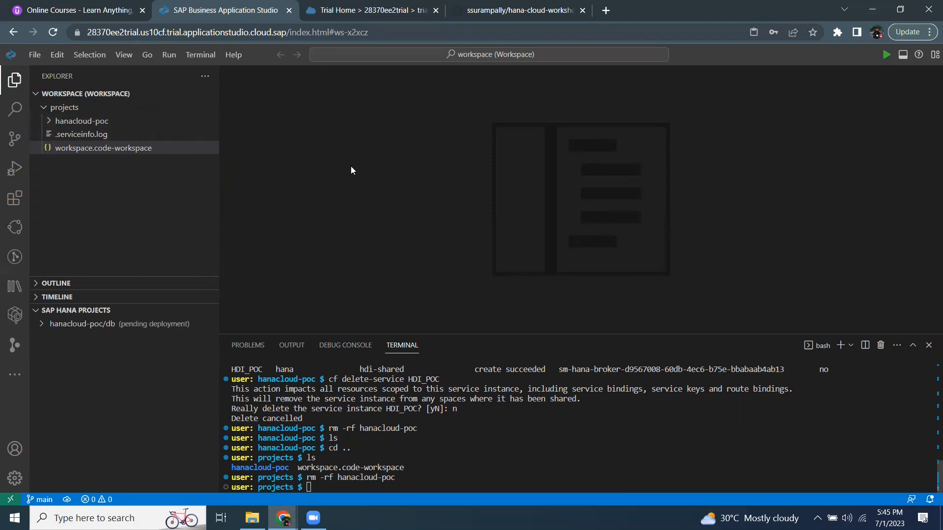
mouse_move(227, 109)
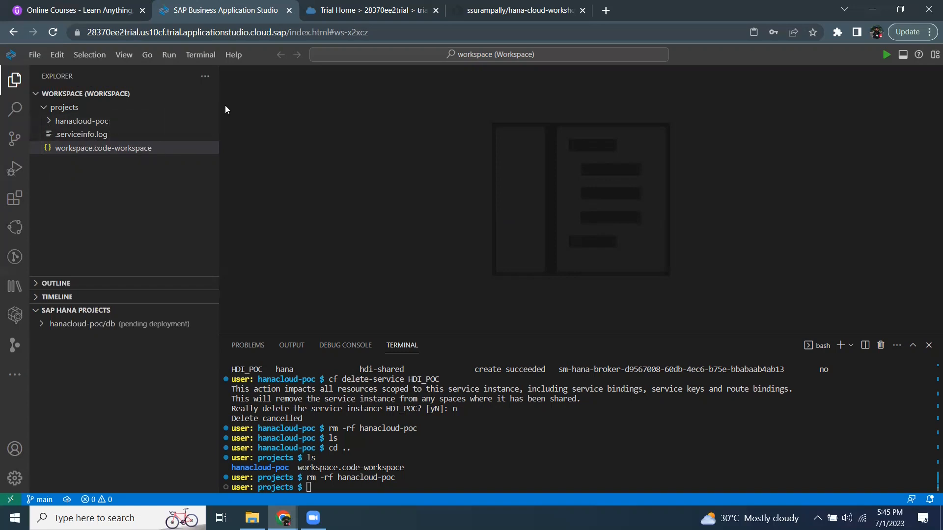
mouse_move(381, 290)
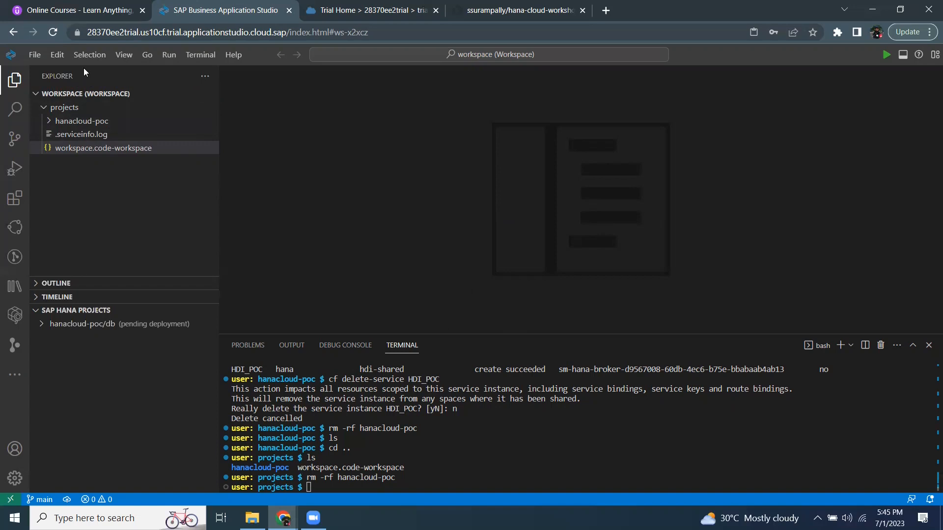
- Open /home/user/projects/hanacloud-poc/ as the workspace folder
left_click(34, 54)
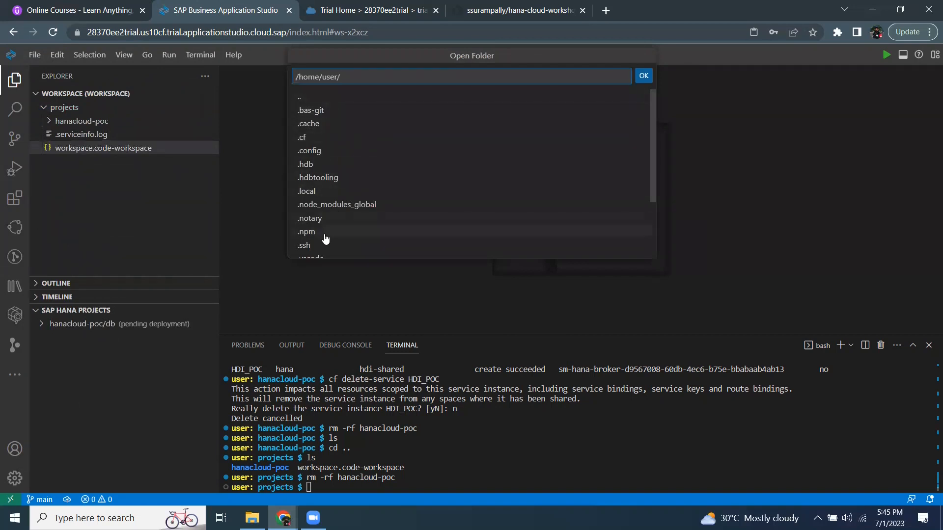
scroll("down", 3)
type("projects/hanacloud-poc/")
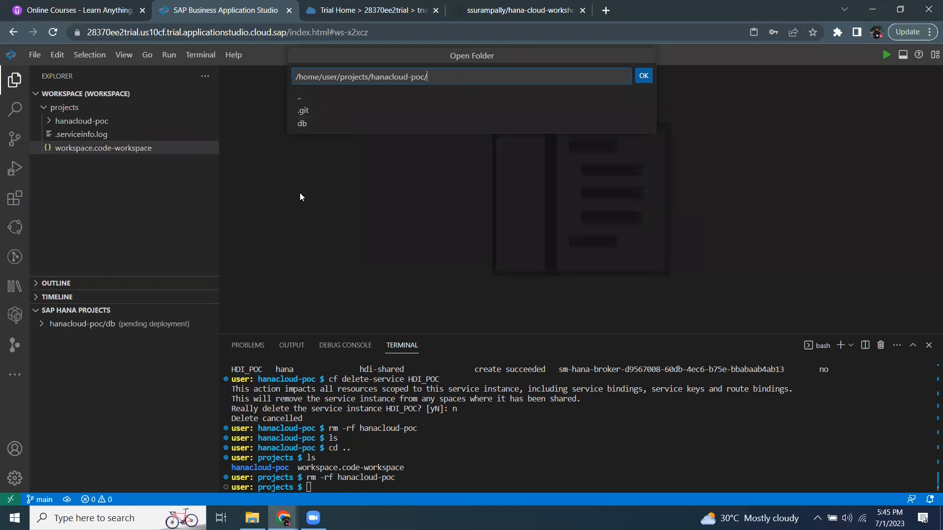
mouse_move(644, 75)
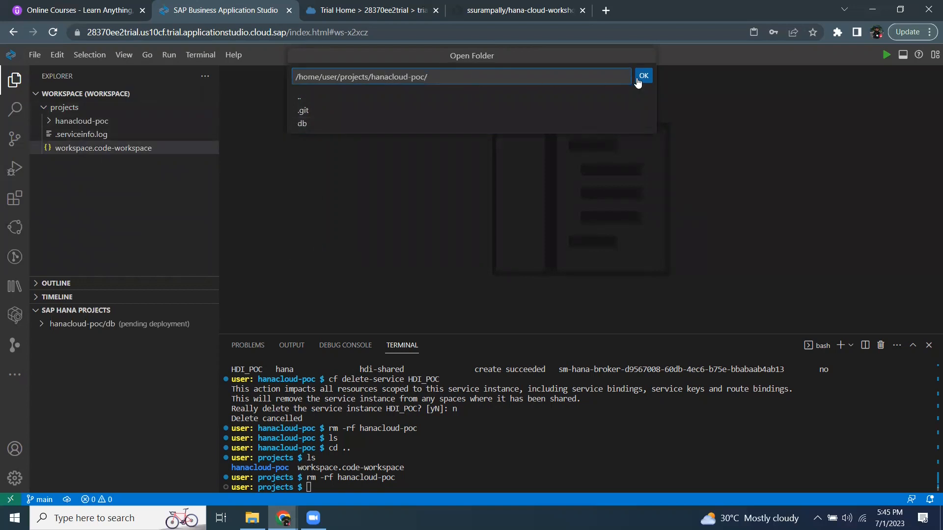
left_click(643, 75)
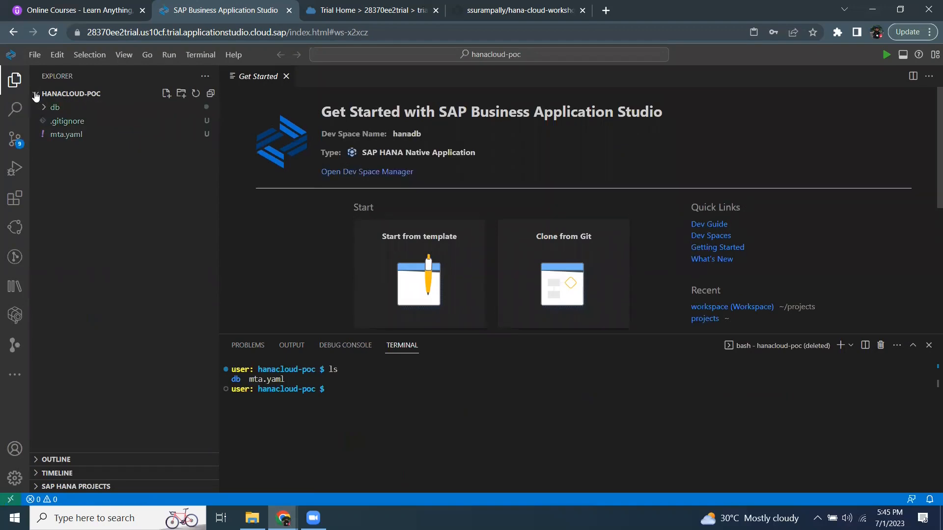
- Close Get Started and expand db and src to show CVs, Tables and .hdiconfig
left_click(286, 76)
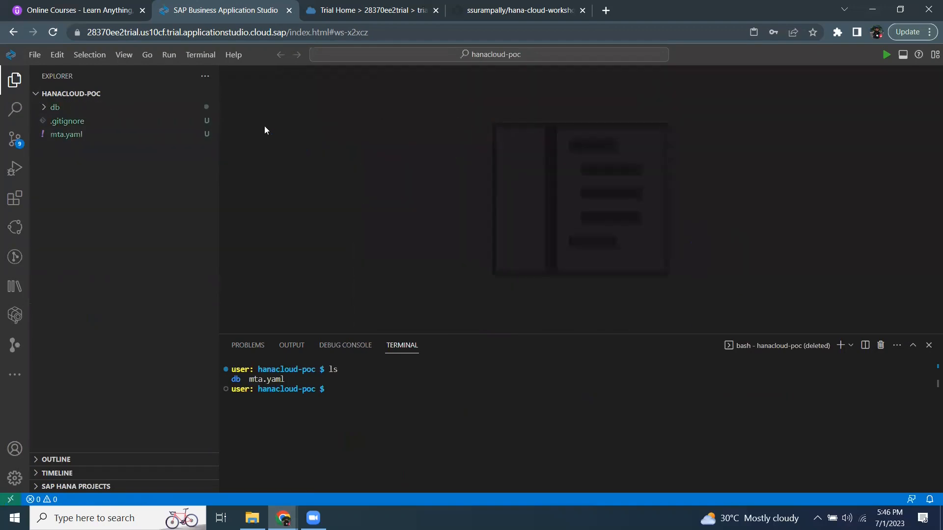
left_click(55, 107)
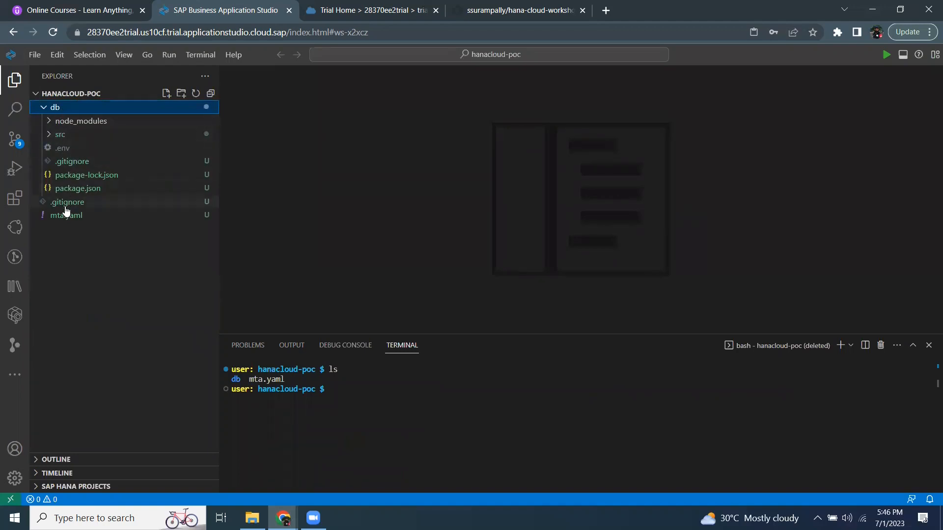
left_click(59, 134)
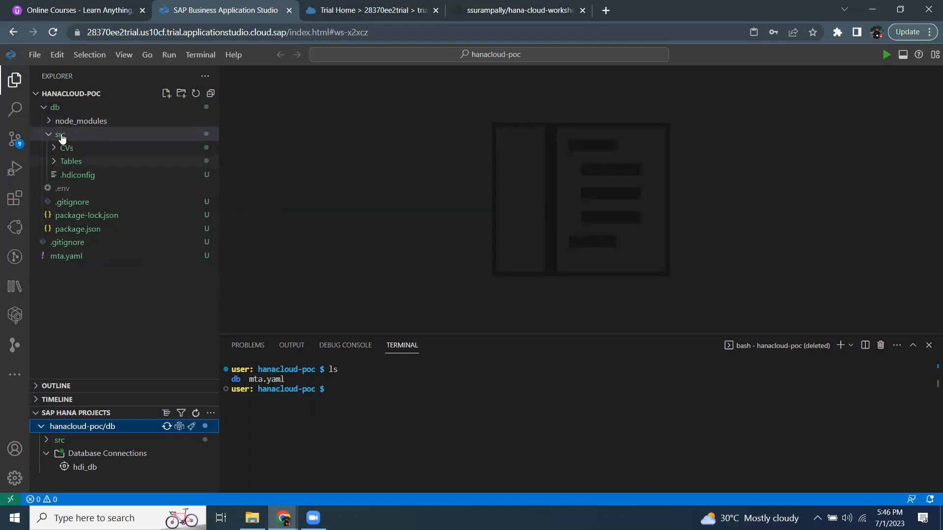
mouse_move(66, 147)
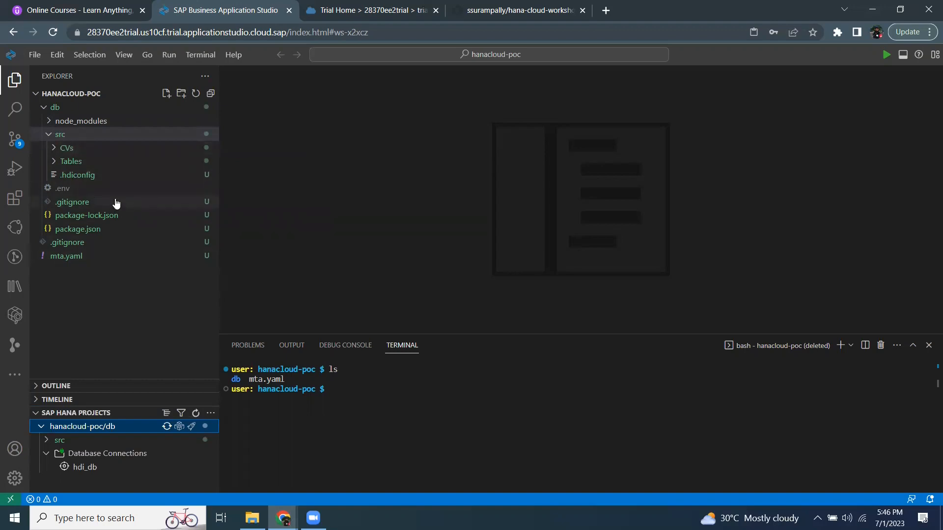
mouse_move(117, 202)
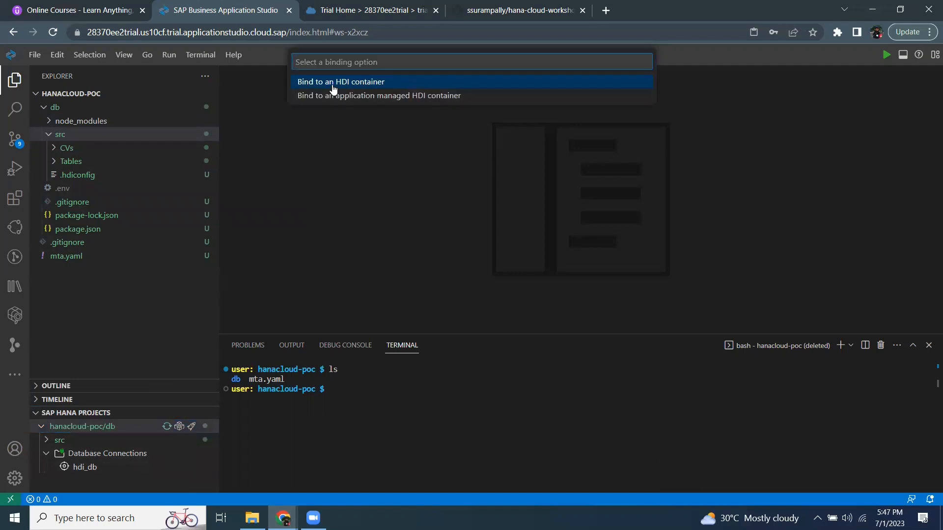
- Bind hanacloud-poc/db to the HDI_POC container and disable automatic undeployment
left_click(340, 81)
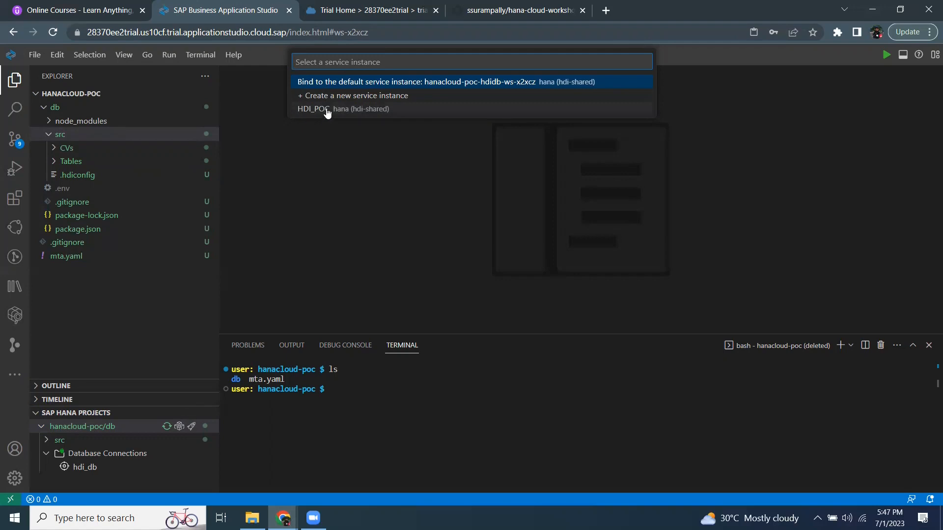
mouse_move(328, 116)
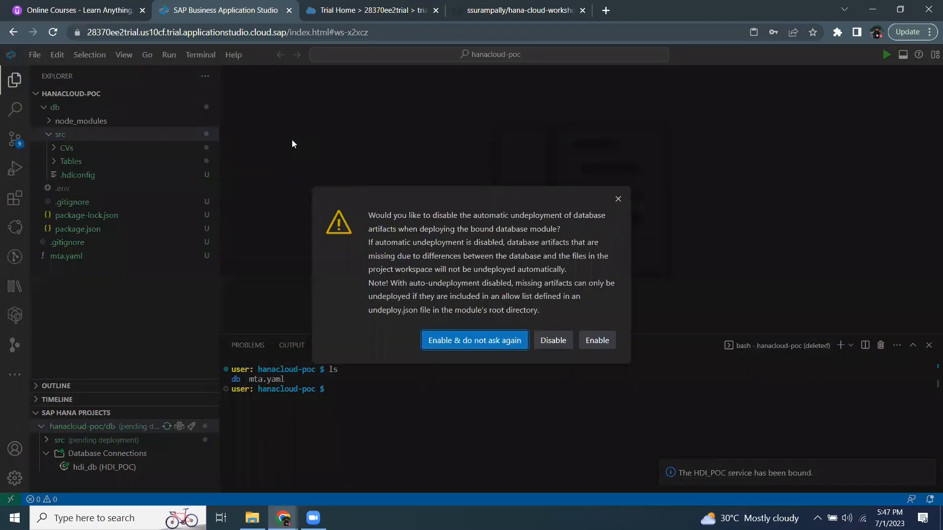
mouse_move(561, 340)
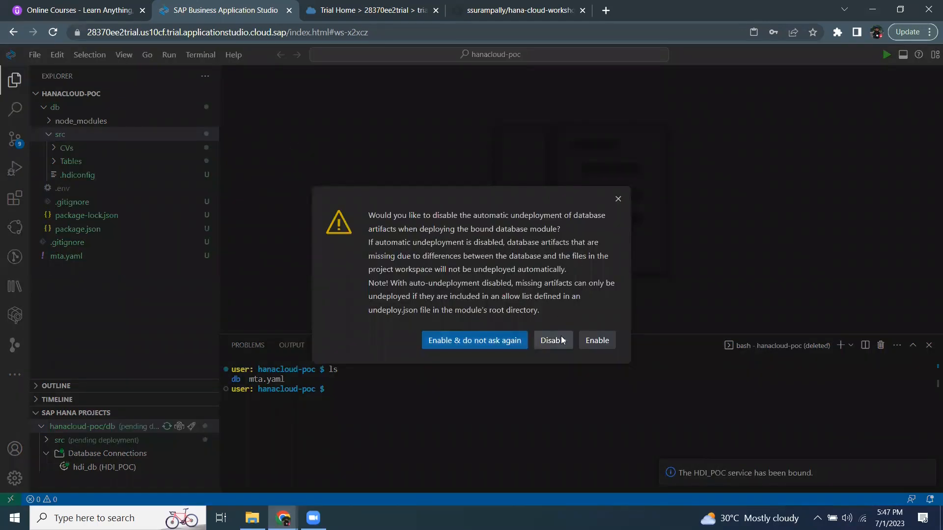
left_click(553, 340)
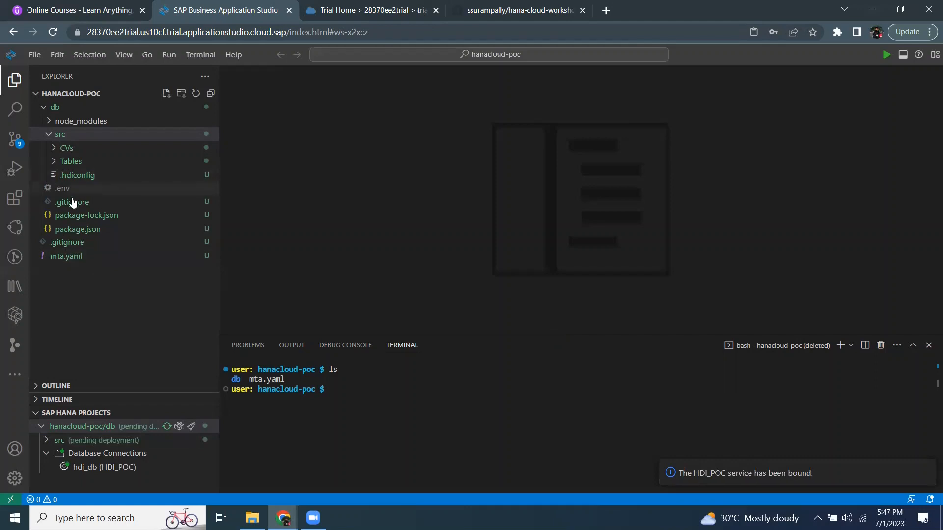
mouse_move(76, 178)
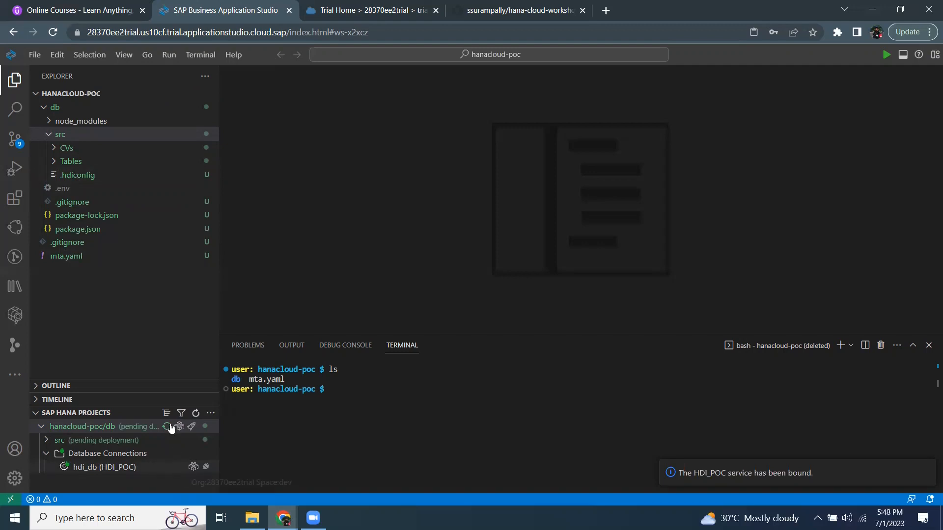
mouse_move(162, 219)
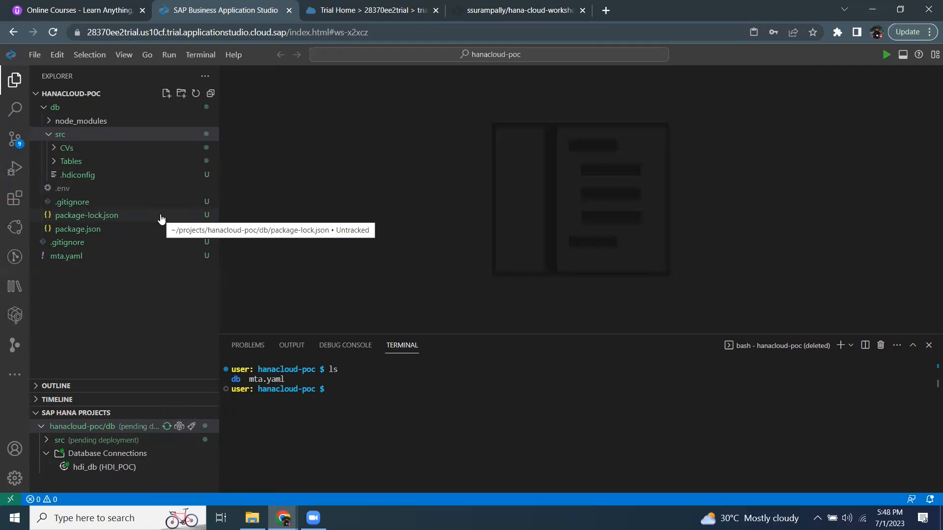
mouse_move(109, 143)
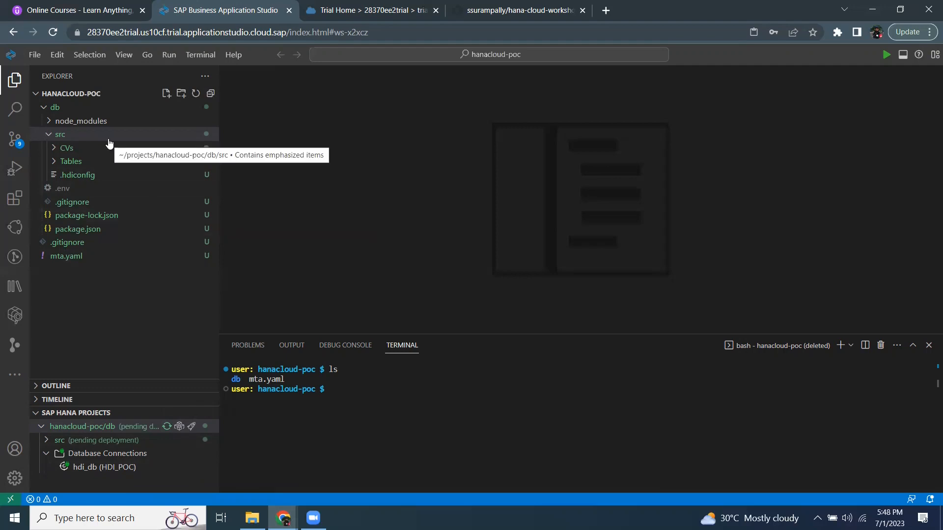
mouse_move(136, 243)
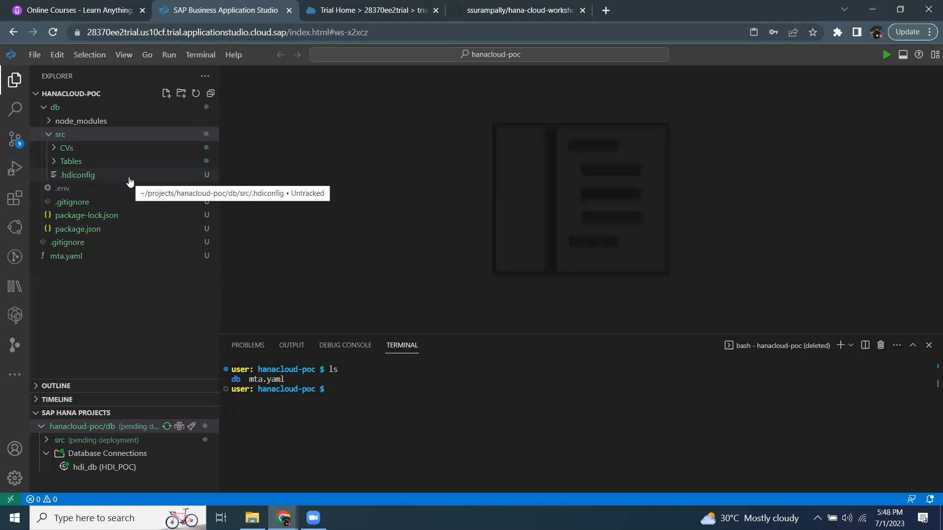
mouse_move(141, 147)
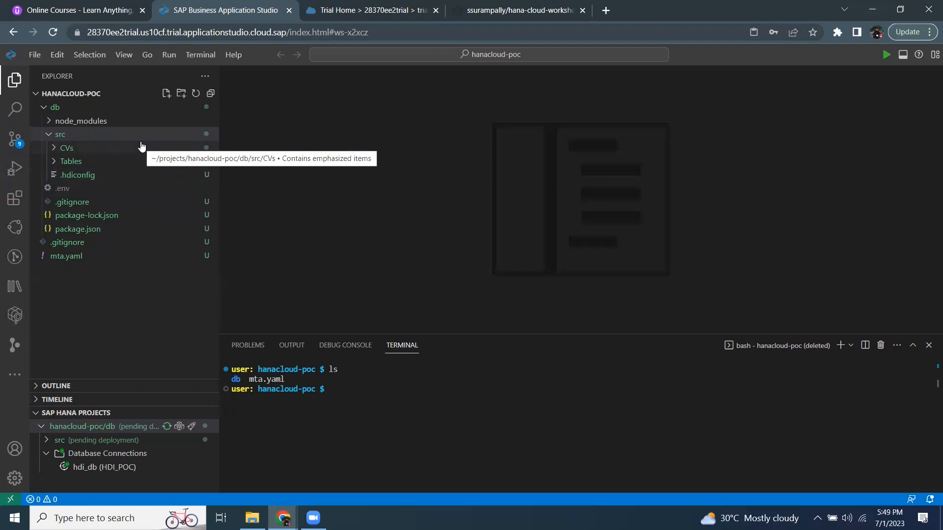